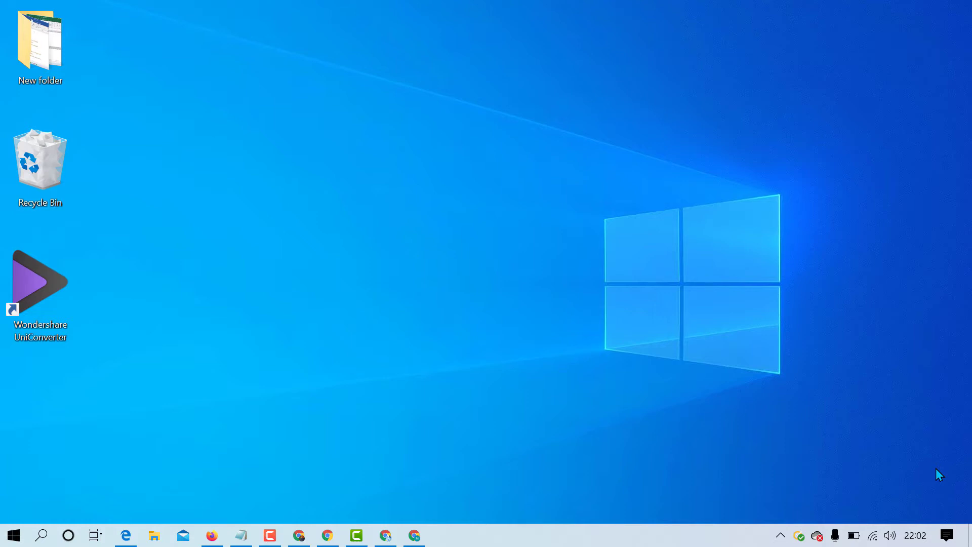
{"action": "mouse_move", "coordinate": [469, 330]}
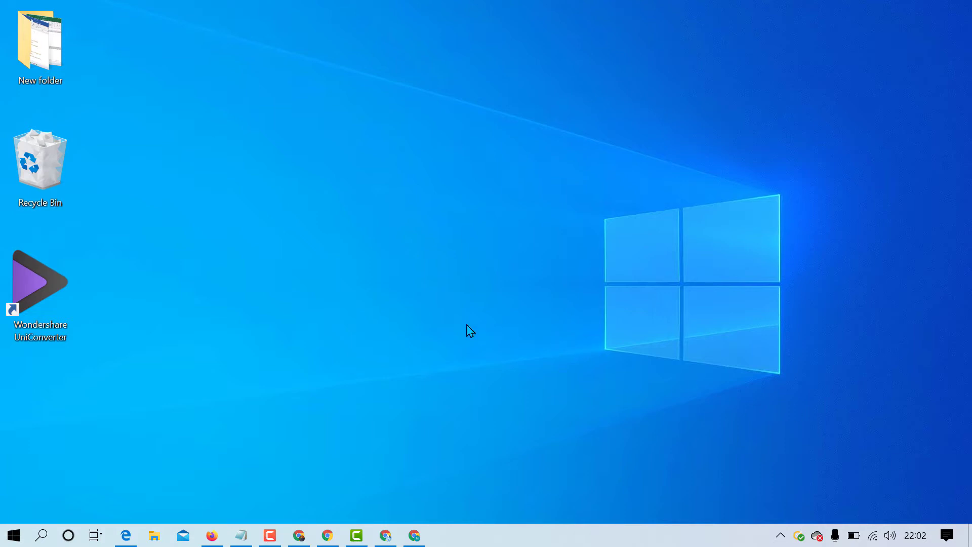
- Launch Firefox and reach the Troubleshooting Information page via Help in the main menu
{"action": "left_click", "coordinate": [212, 535]}
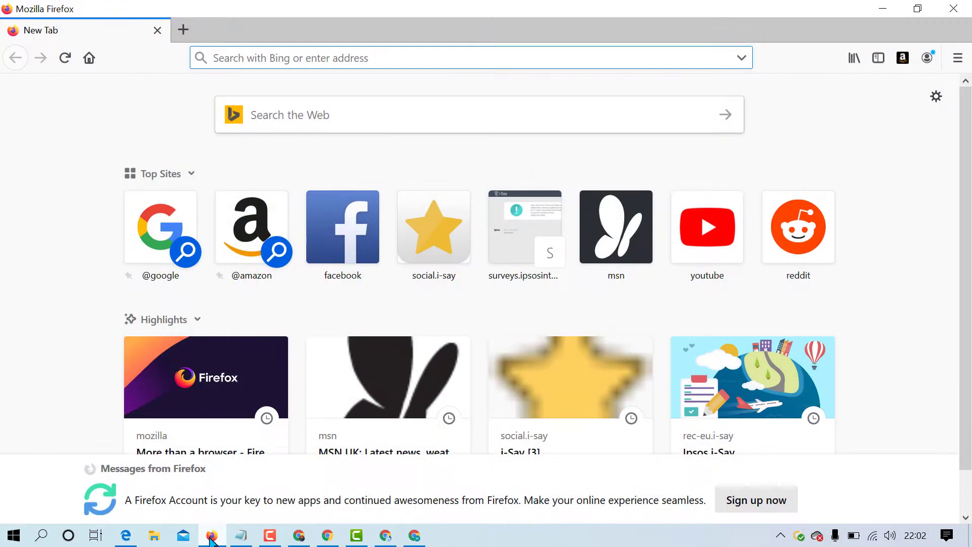
{"action": "mouse_move", "coordinate": [894, 137]}
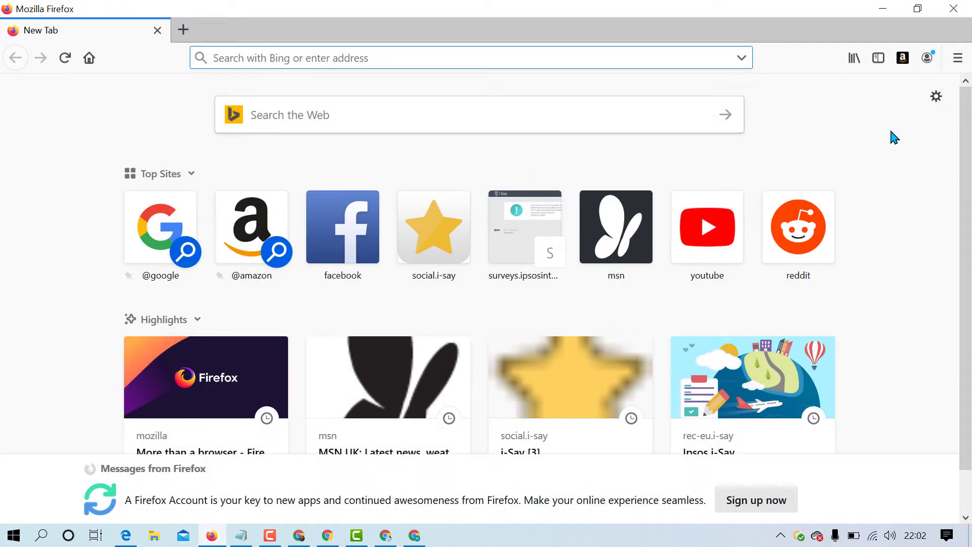
{"action": "mouse_move", "coordinate": [957, 57]}
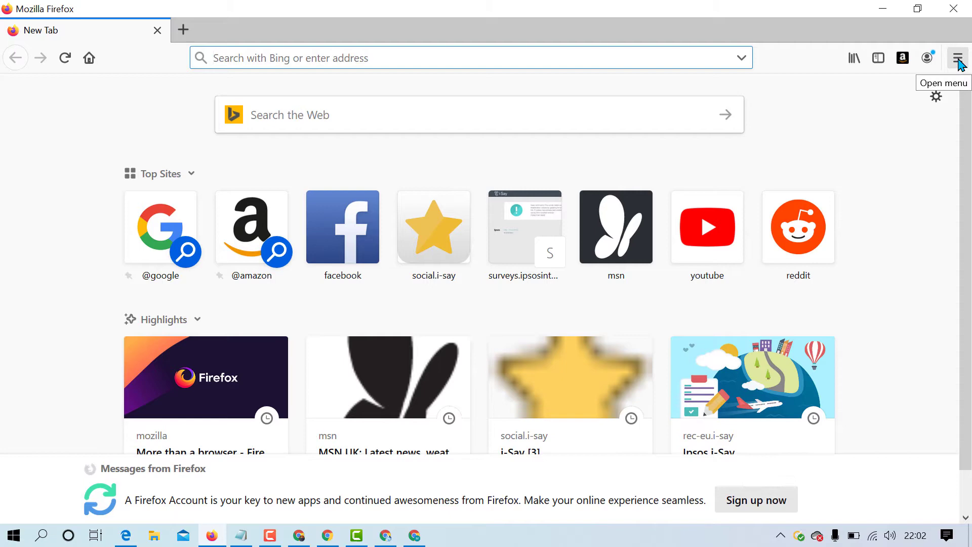
{"action": "left_click", "coordinate": [957, 58]}
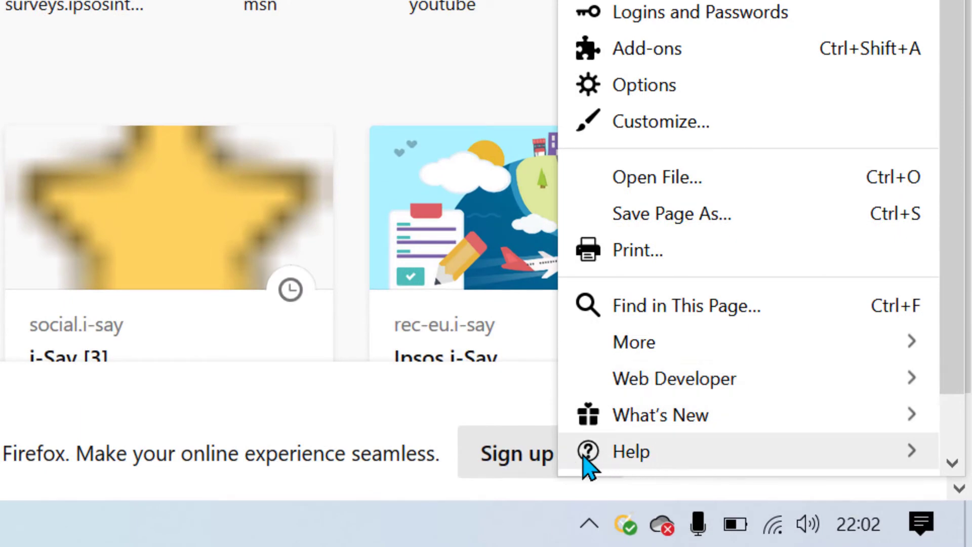
{"action": "mouse_move", "coordinate": [628, 458]}
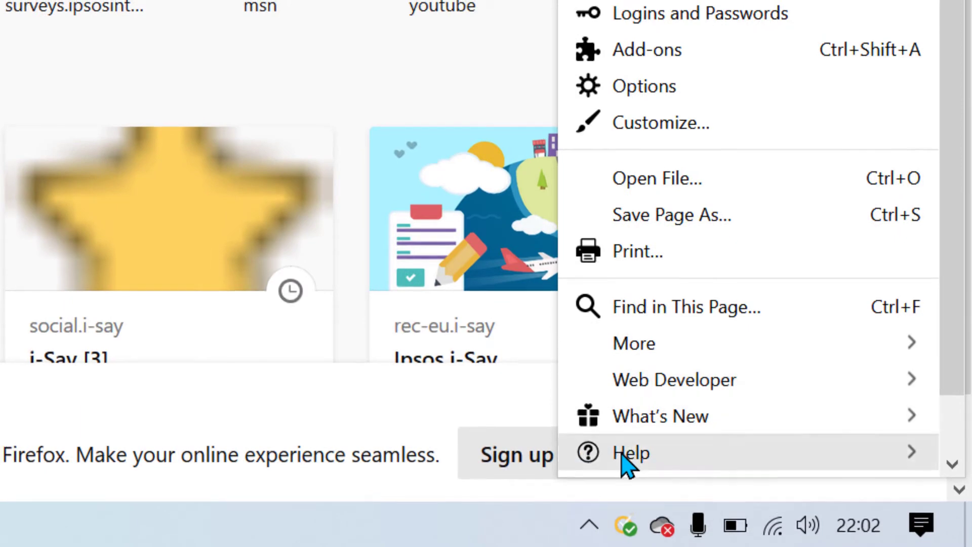
{"action": "left_click", "coordinate": [631, 453]}
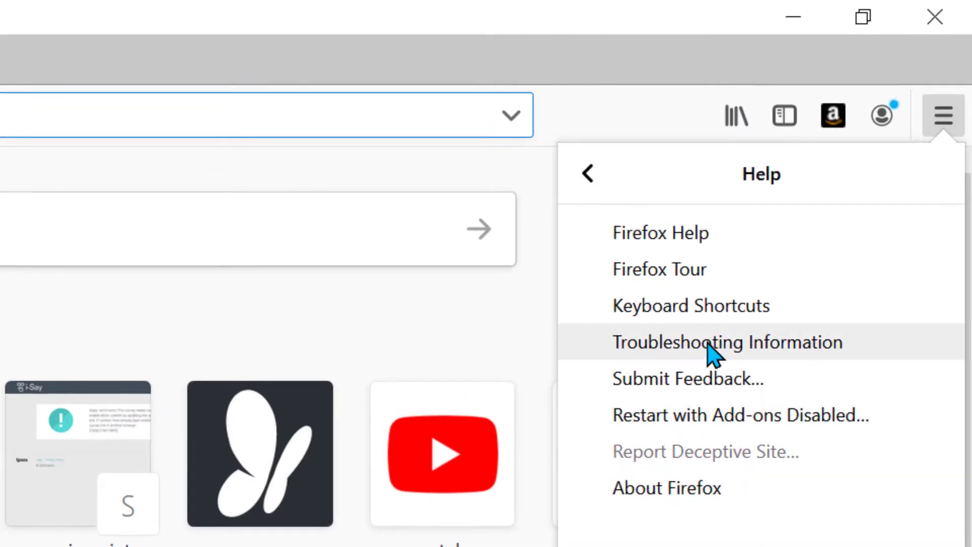
{"action": "mouse_move", "coordinate": [701, 359]}
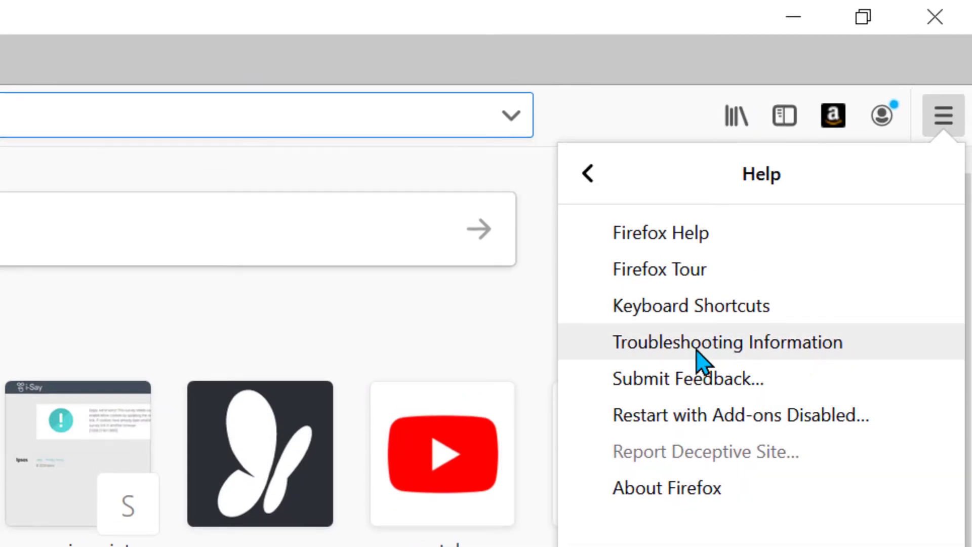
{"action": "mouse_move", "coordinate": [728, 350]}
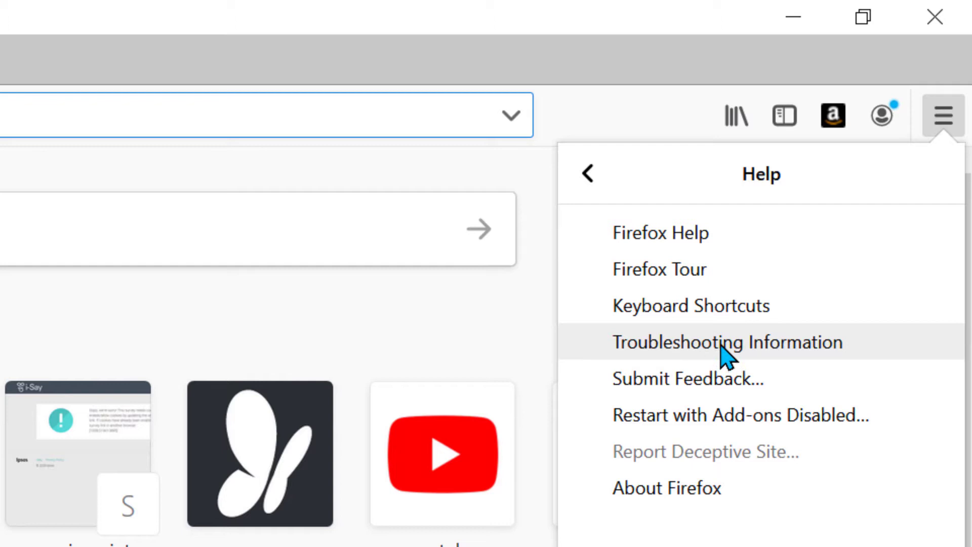
{"action": "left_click", "coordinate": [727, 341]}
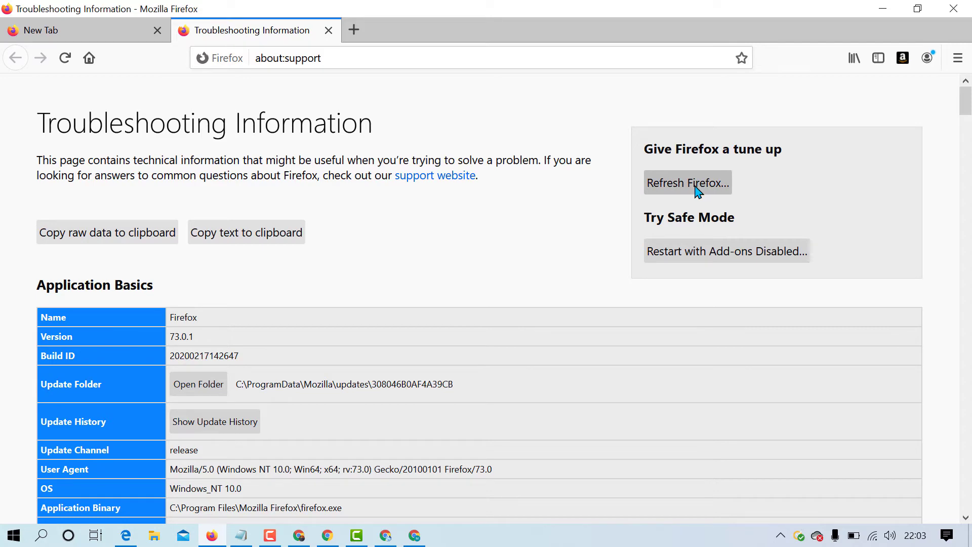
- Start Refresh Firefox and confirm resetting to default settings in the dialog
{"action": "left_click", "coordinate": [686, 183]}
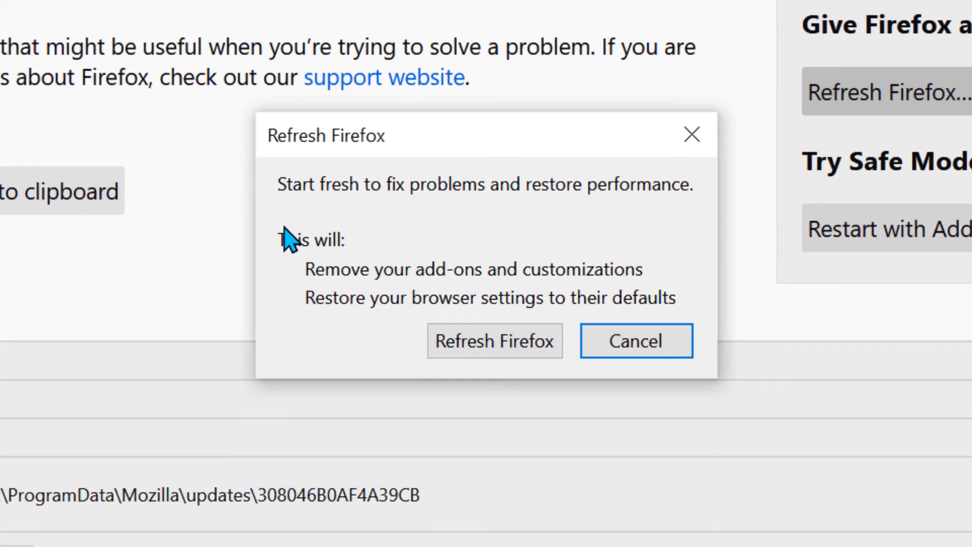
{"action": "mouse_move", "coordinate": [431, 223]}
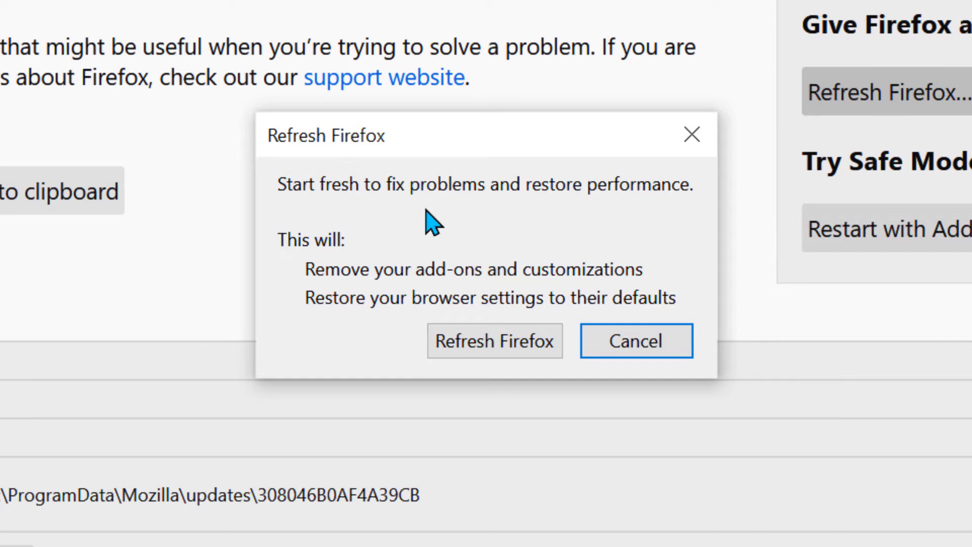
{"action": "mouse_move", "coordinate": [617, 197]}
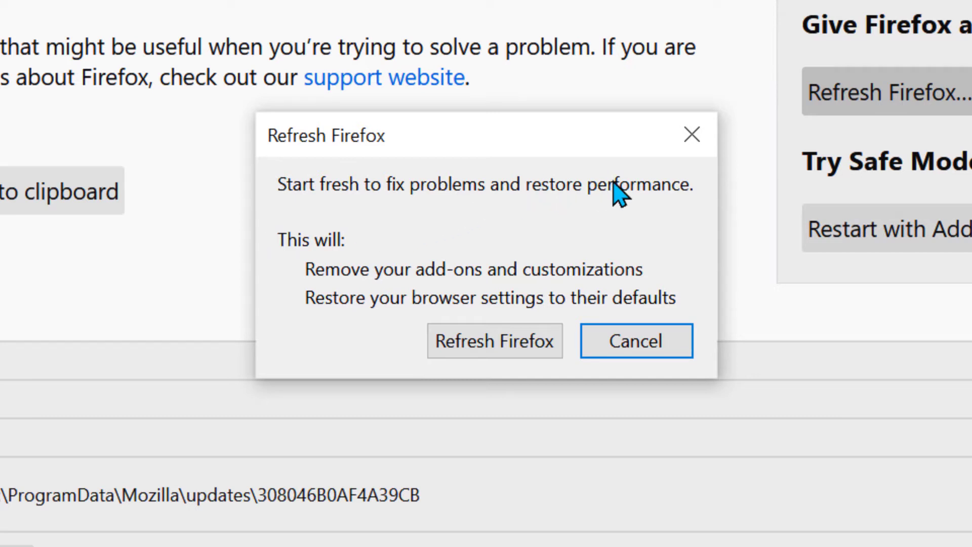
{"action": "mouse_move", "coordinate": [292, 295]}
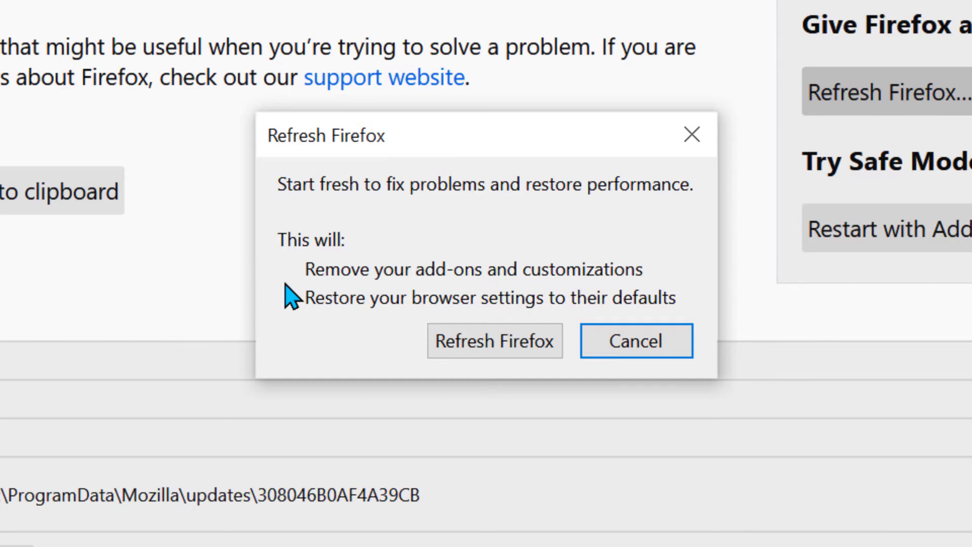
{"action": "mouse_move", "coordinate": [480, 289]}
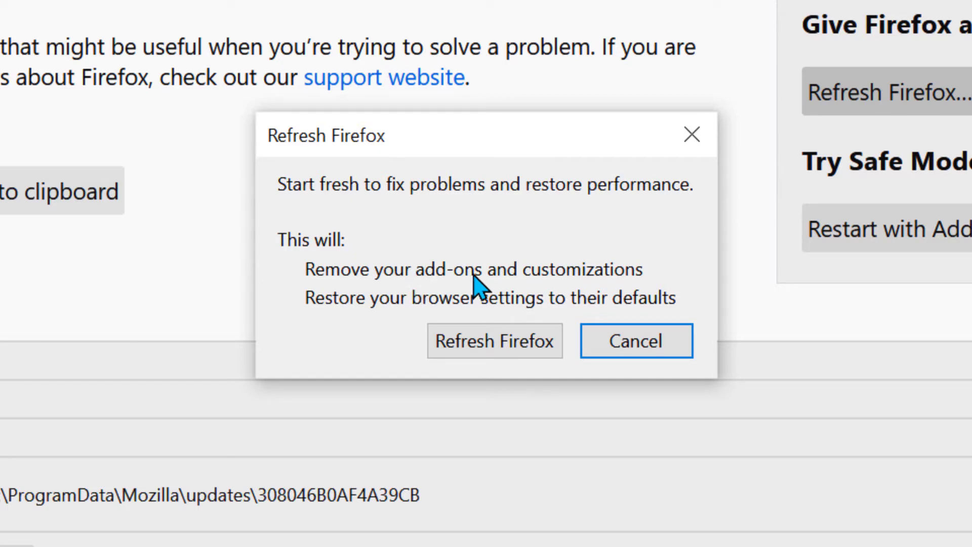
{"action": "mouse_move", "coordinate": [333, 319]}
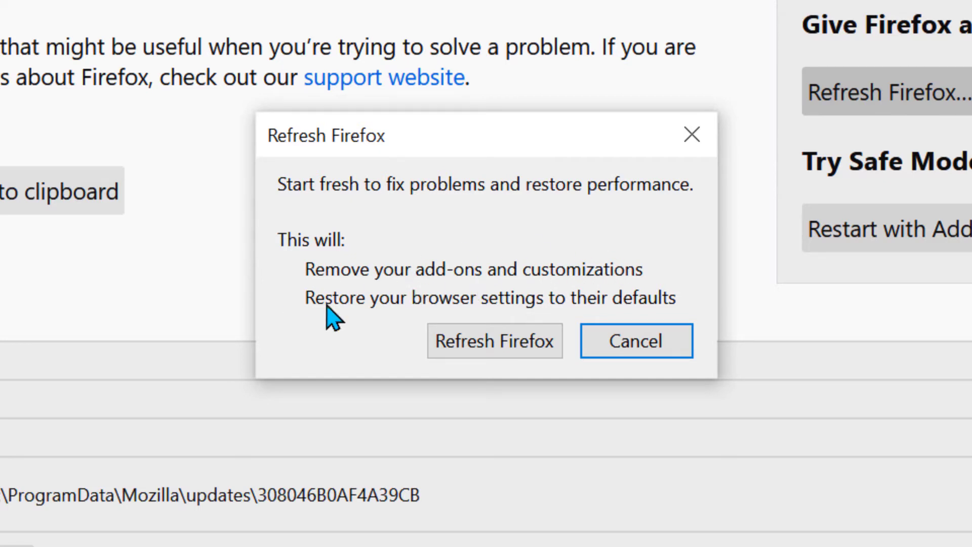
{"action": "mouse_move", "coordinate": [549, 319]}
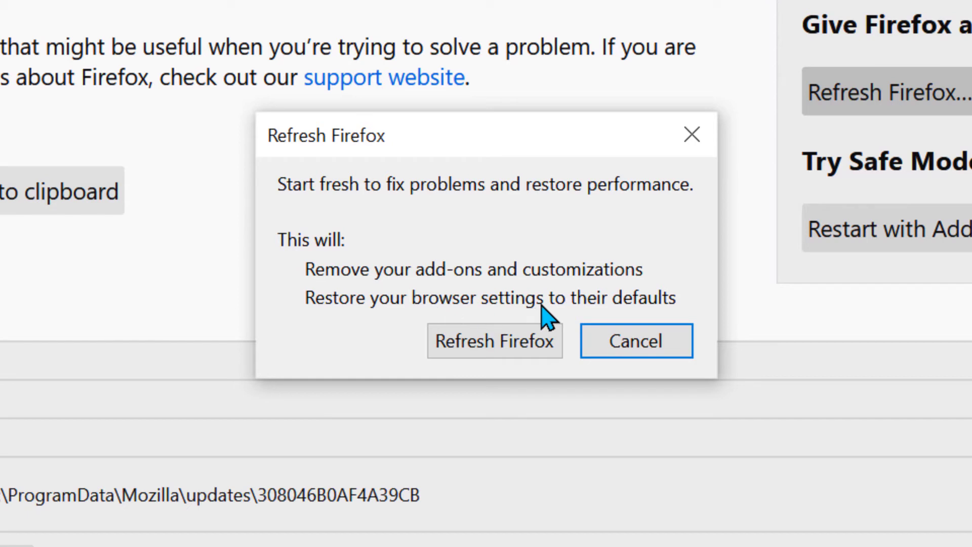
{"action": "mouse_move", "coordinate": [610, 313]}
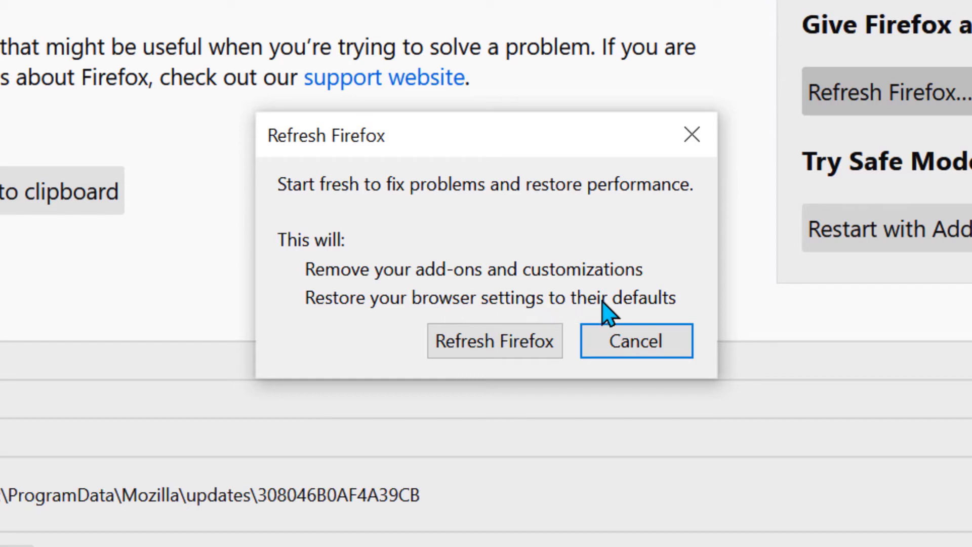
{"action": "mouse_move", "coordinate": [462, 123]}
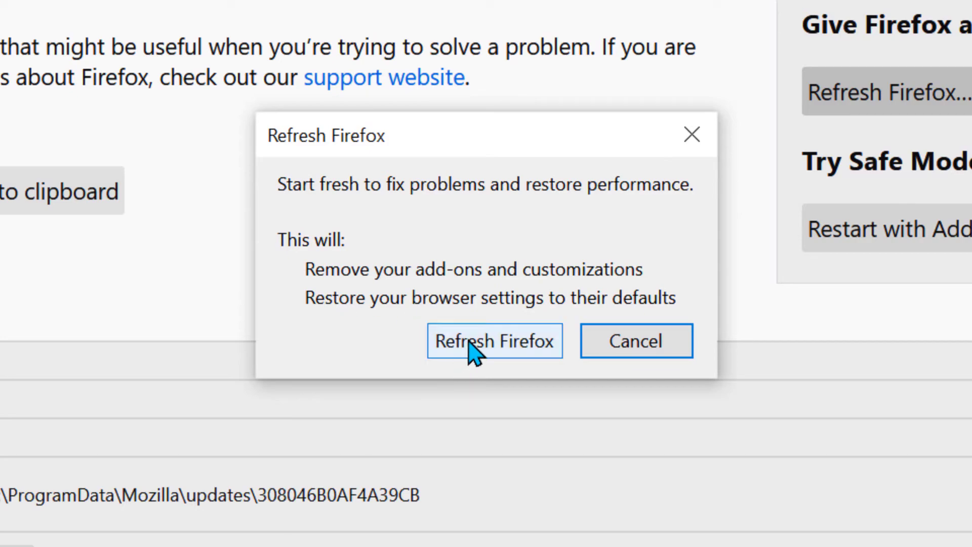
{"action": "left_click", "coordinate": [494, 341]}
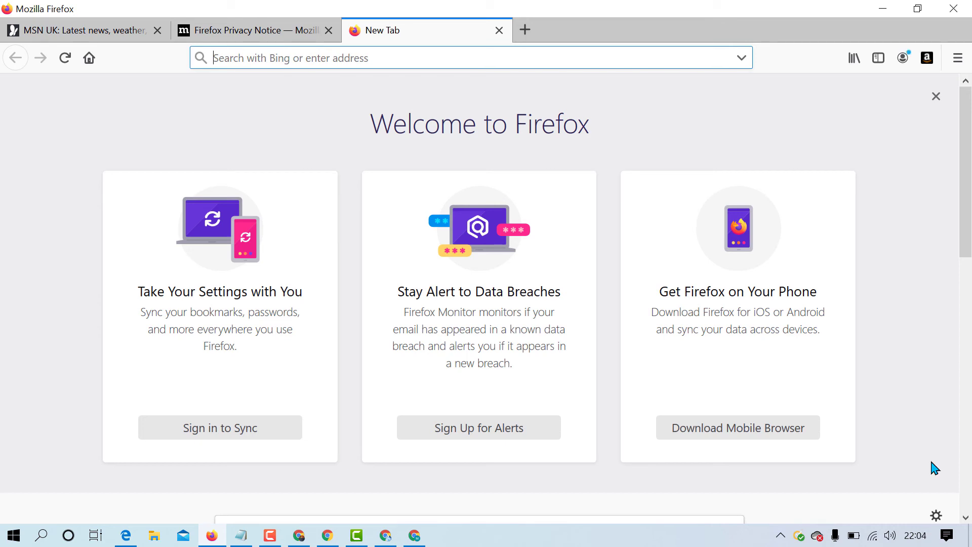
{"action": "mouse_move", "coordinate": [335, 147]}
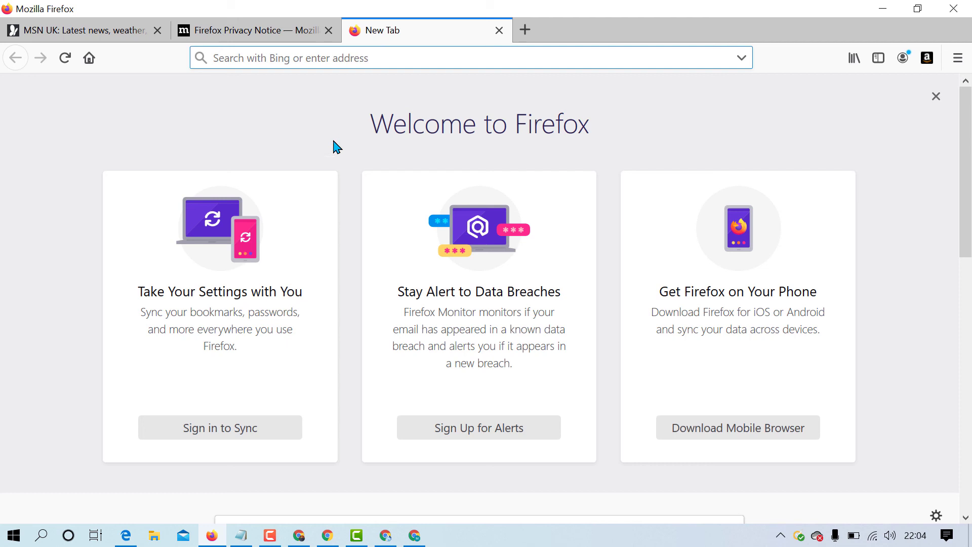